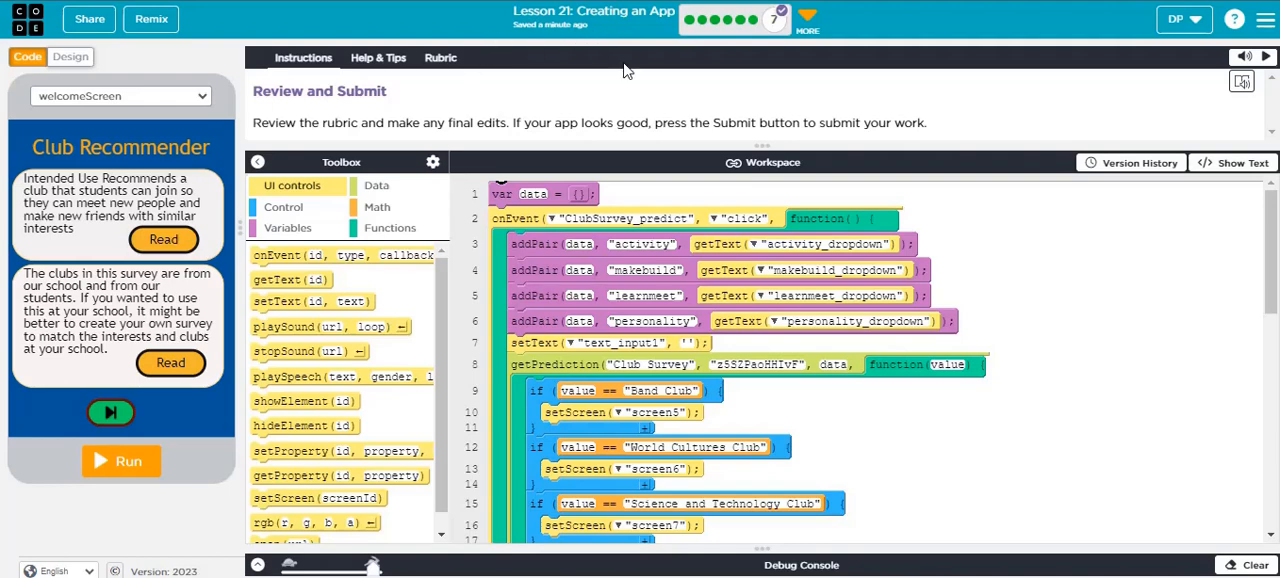
pyautogui.moveTo(780, 20)
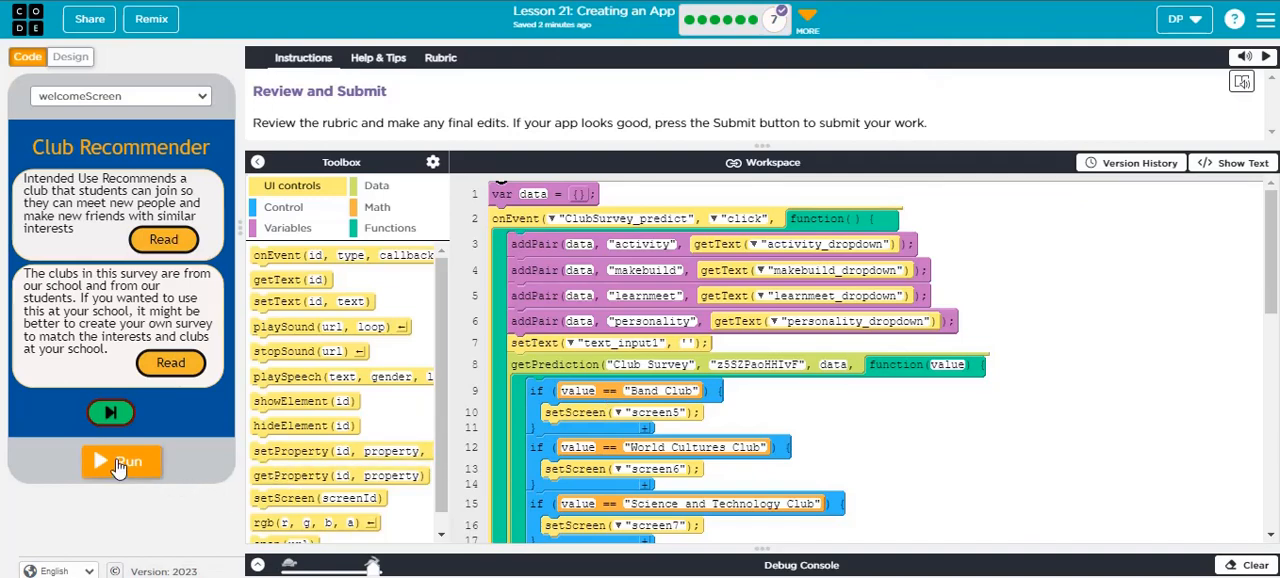
# Run the Club Recommender app and have the second welcome paragraph read aloud
pyautogui.click(120, 460)
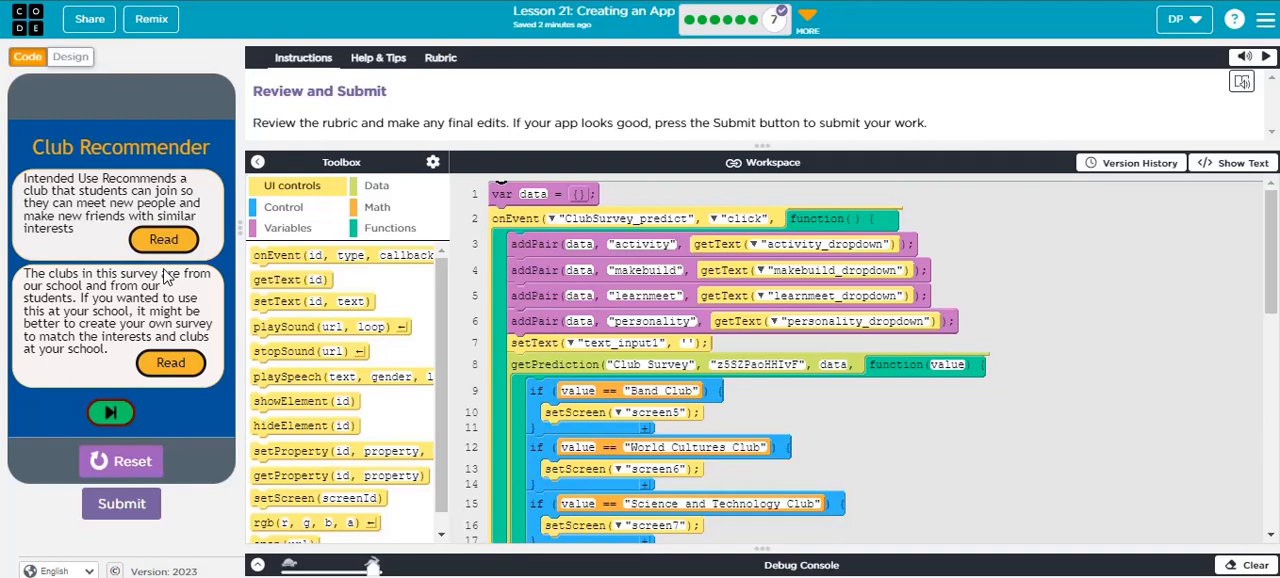
pyautogui.moveTo(166, 280)
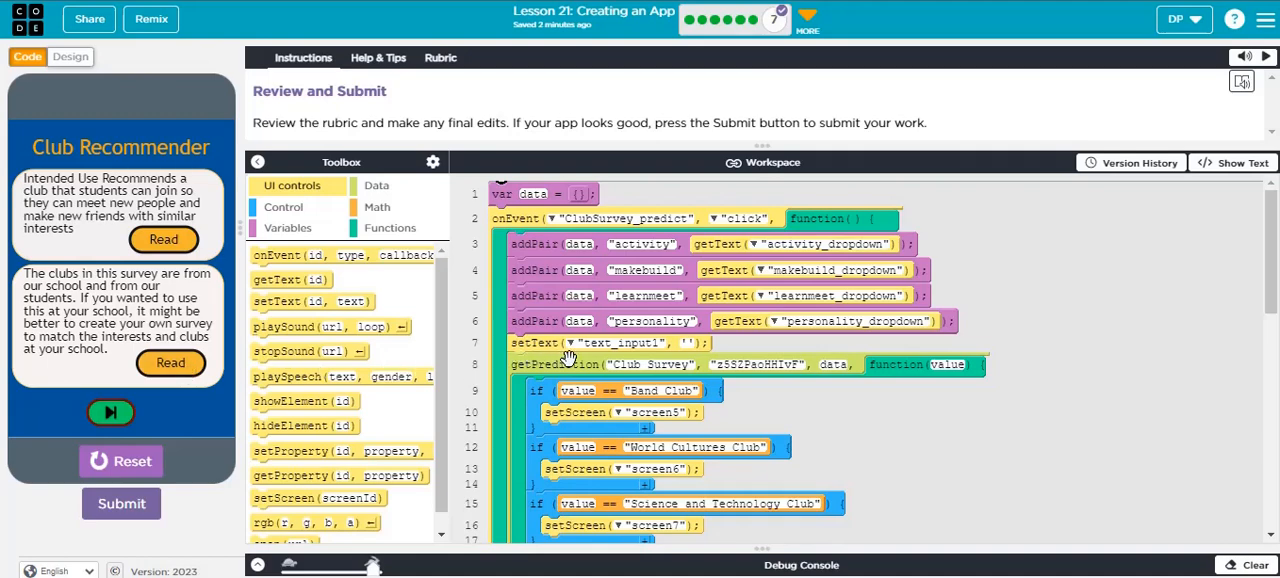
pyautogui.moveTo(624, 350)
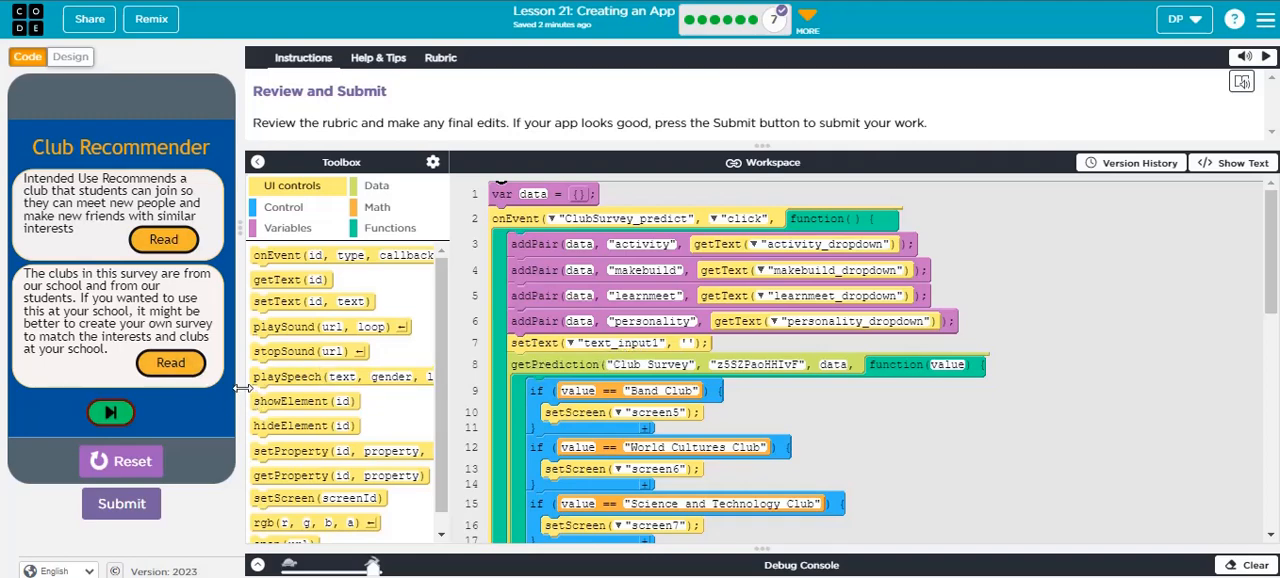
pyautogui.moveTo(198, 396)
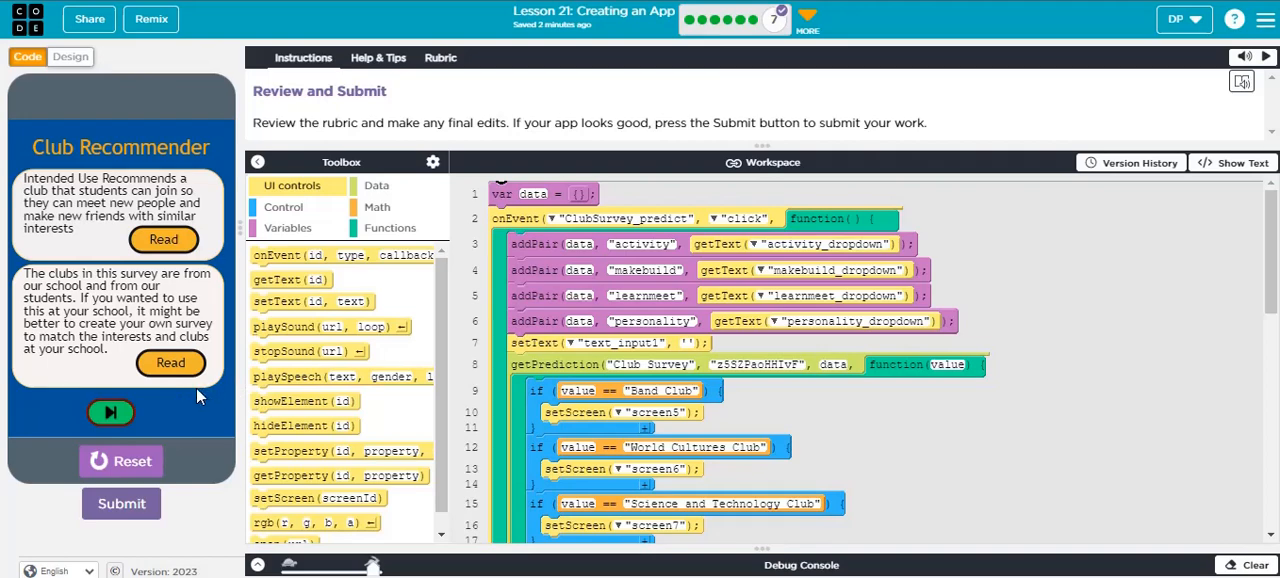
pyautogui.click(110, 412)
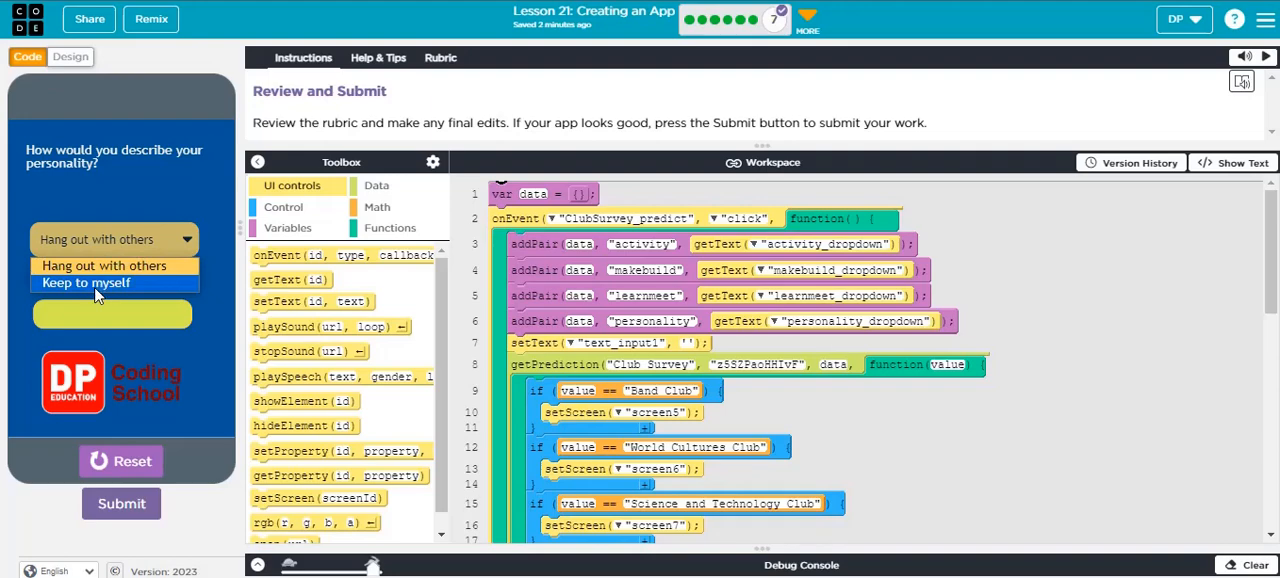
# Set the personality answer to 'Keep to myself' in the survey dropdown
pyautogui.click(86, 282)
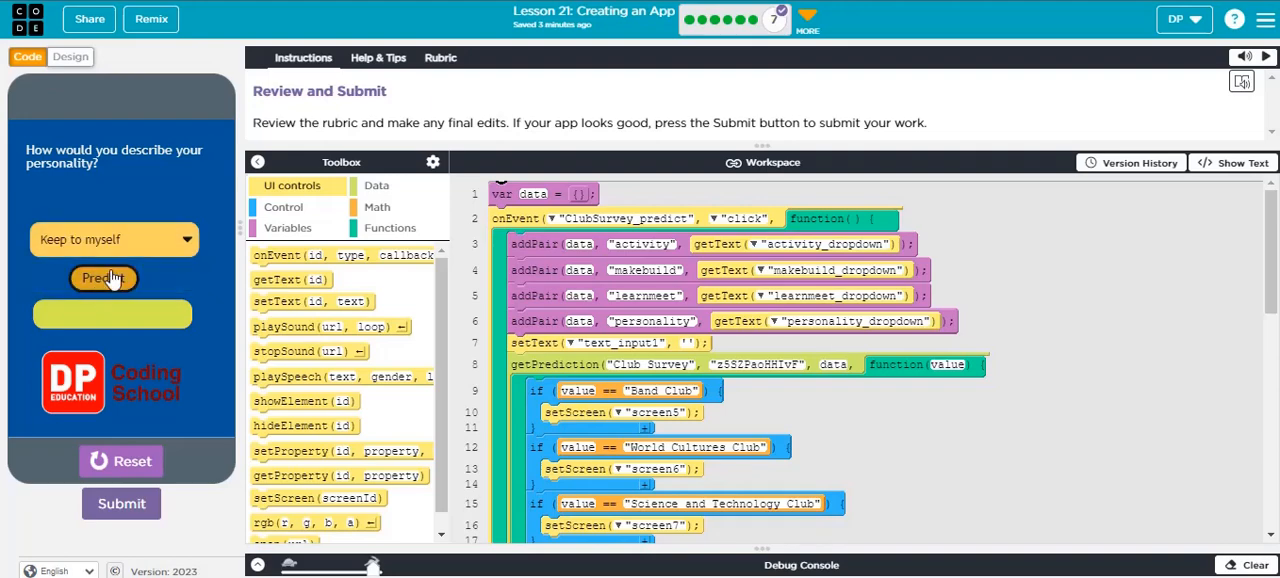
# Get the club prediction from the answers, landing on the Hiking Club result screen
pyautogui.click(104, 278)
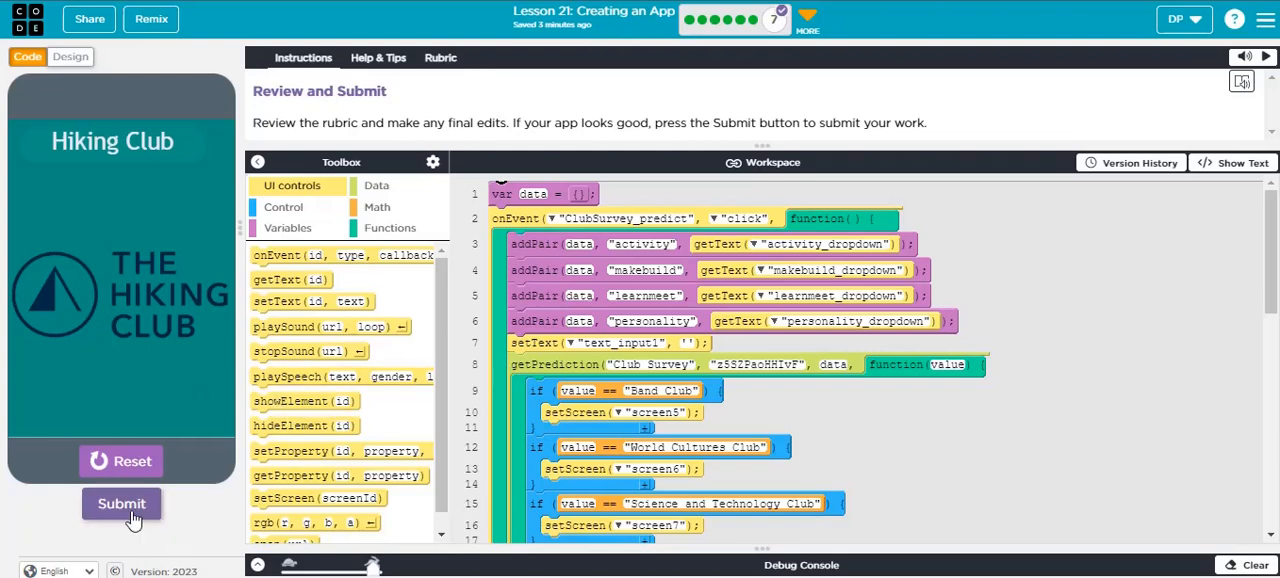
pyautogui.moveTo(120, 504)
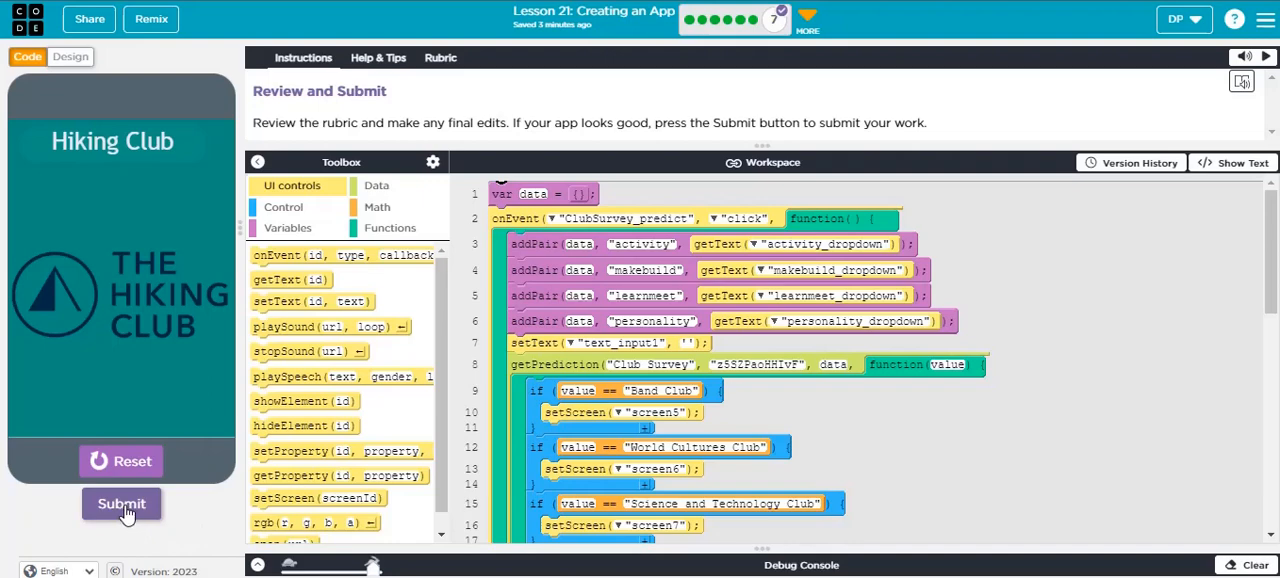
pyautogui.moveTo(136, 374)
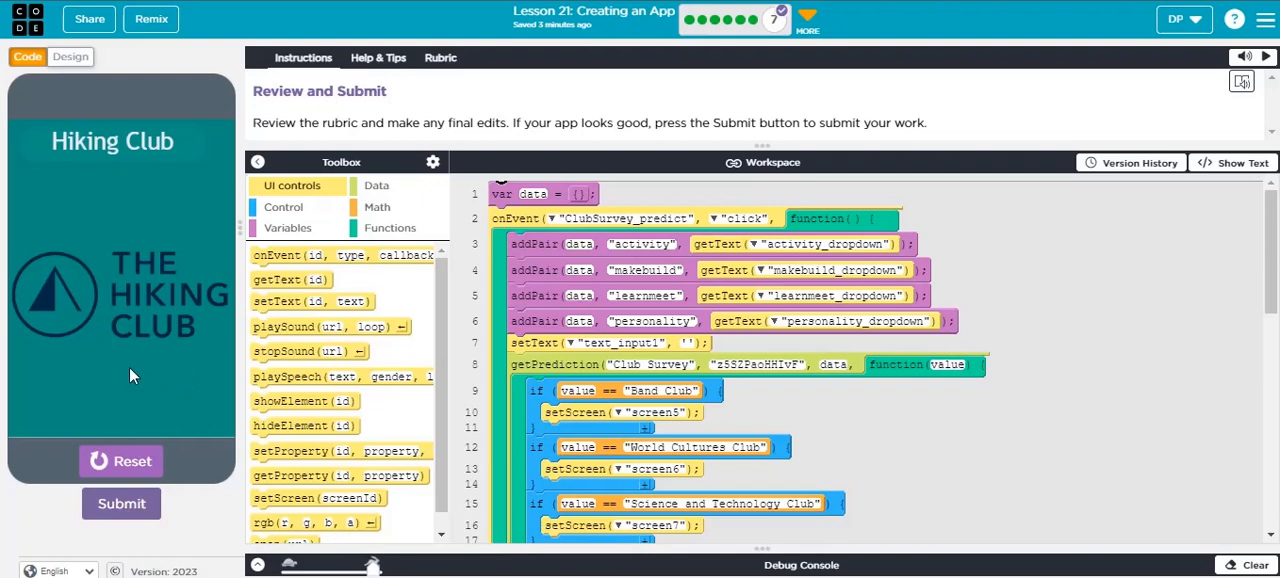